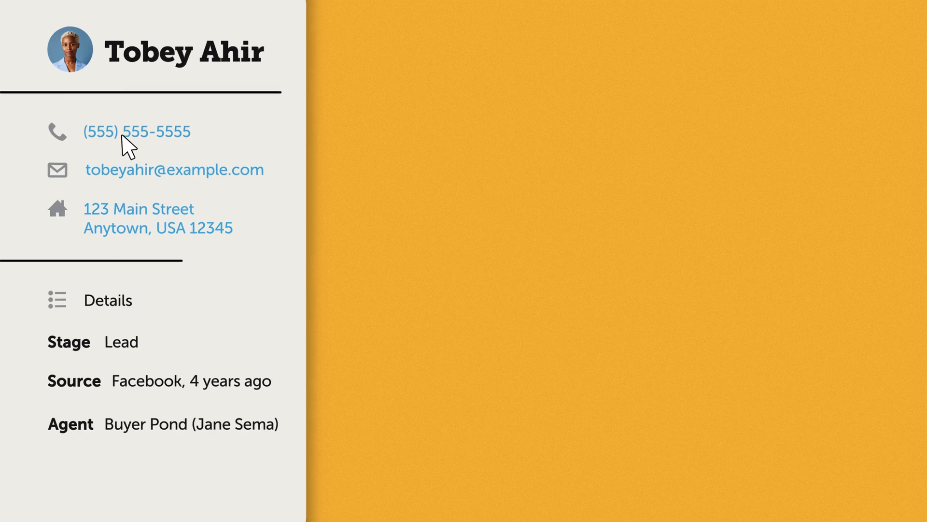
# - Call the lead's phone number and note 'Lead wants to...' in the call log
pyautogui.click(136, 131)
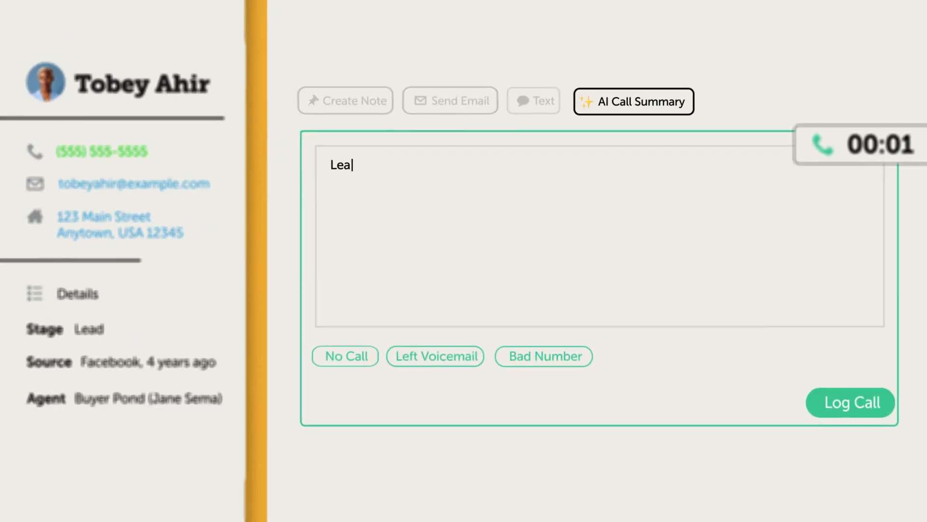
pyautogui.write('Lead wants to...')
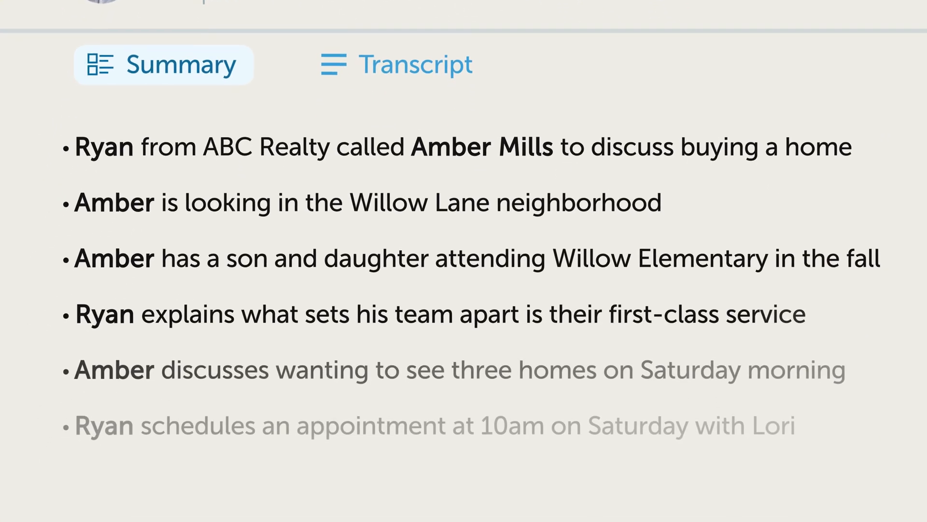
# - Show the AI Call Summary's bullet points for the Willow Lane home purchase call
pyautogui.scroll(3)
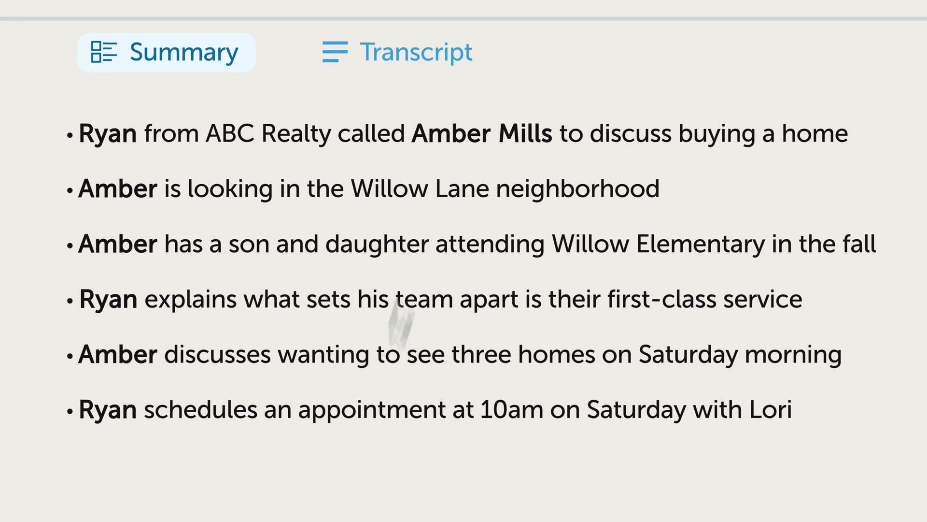
pyautogui.click(397, 52)
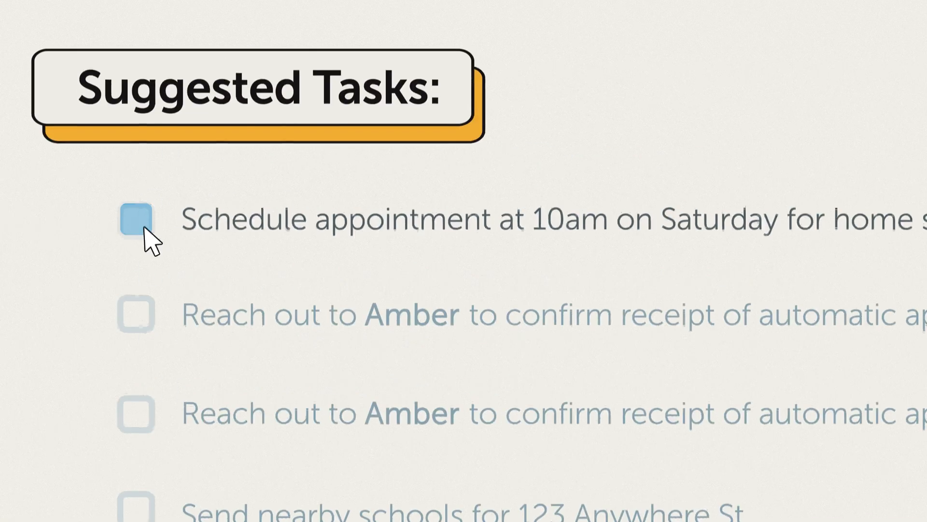
# - Check off the Saturday 10am showing and 'Send nearby schools for 123 Anywhere St.' tasks
pyautogui.scroll(-3)
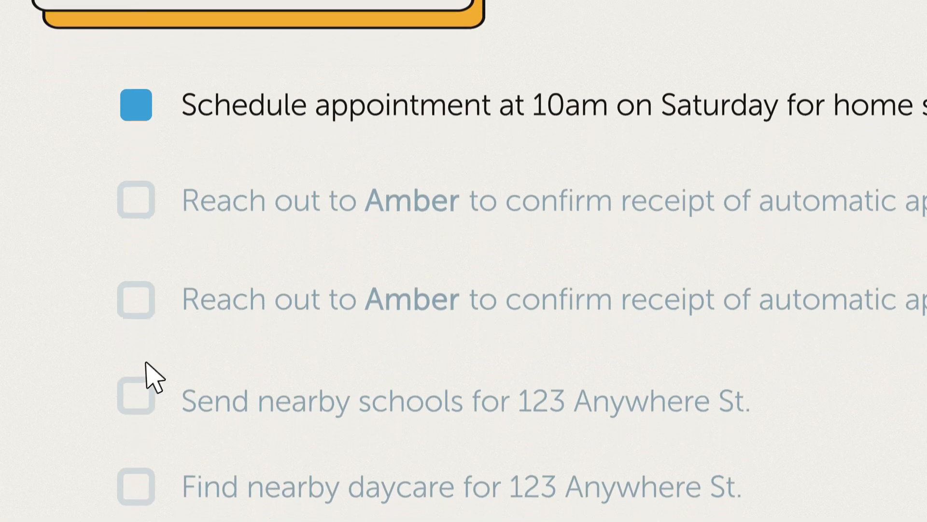
pyautogui.click(137, 400)
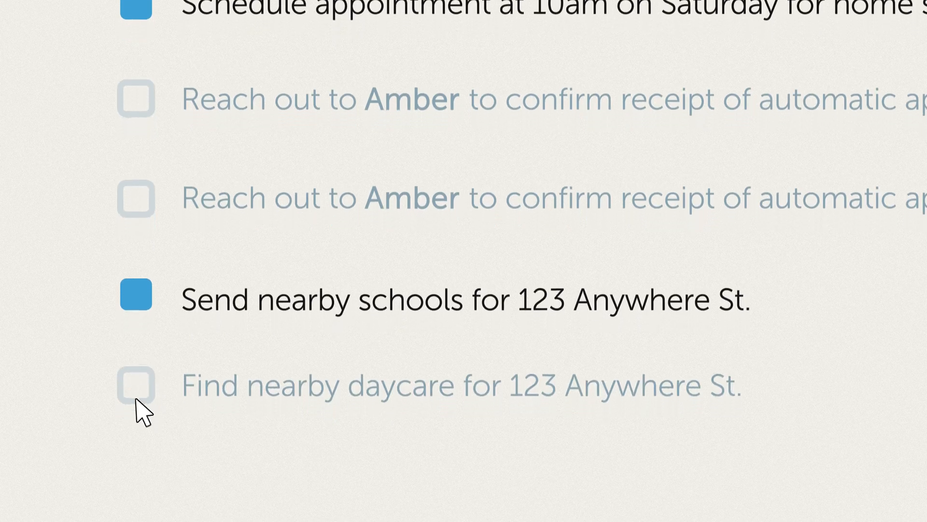